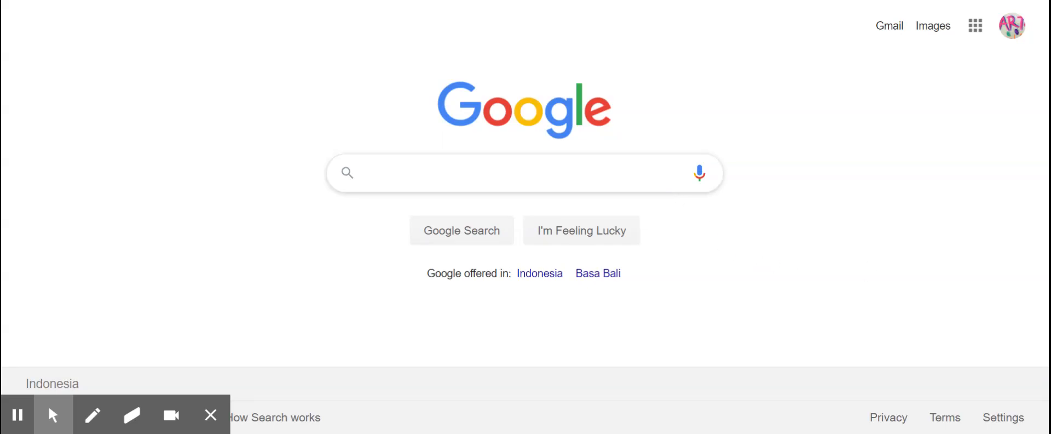
pyautogui.moveTo(783, 142)
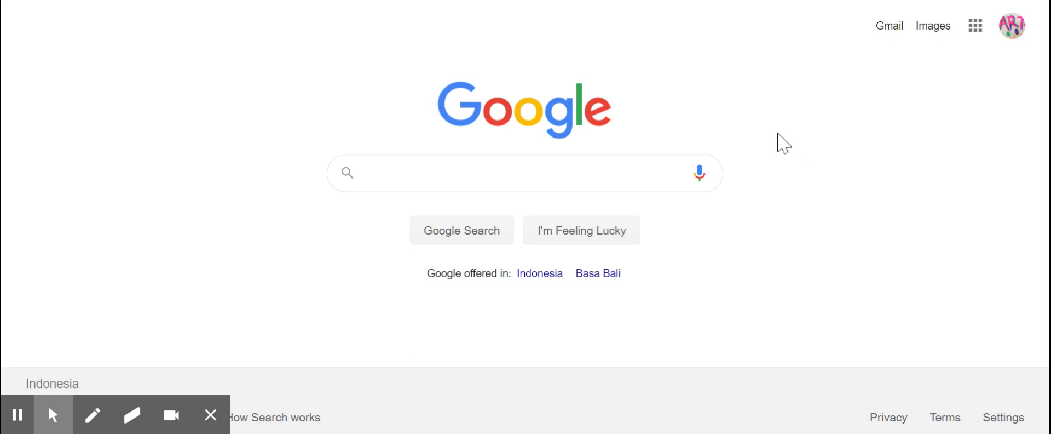
# - Search Google for kleki and open the Kleki paint tool site
pyautogui.write('kleki.c')
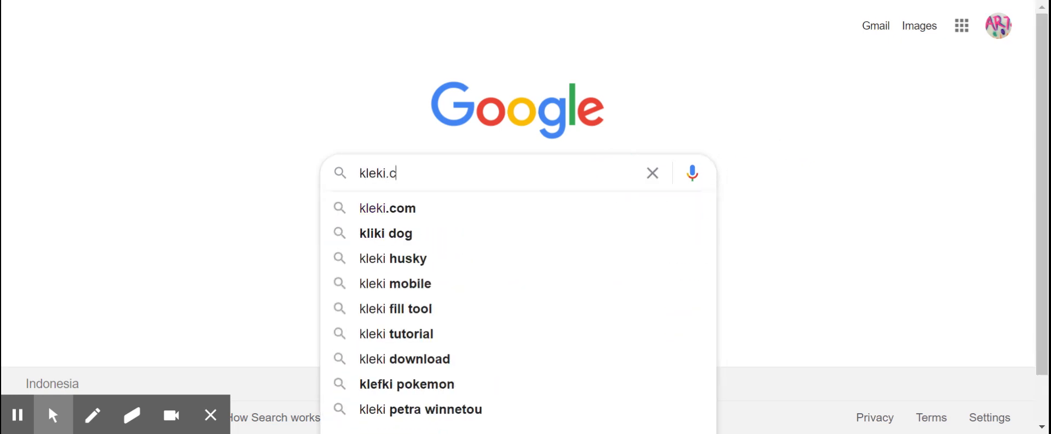
pyautogui.click(387, 209)
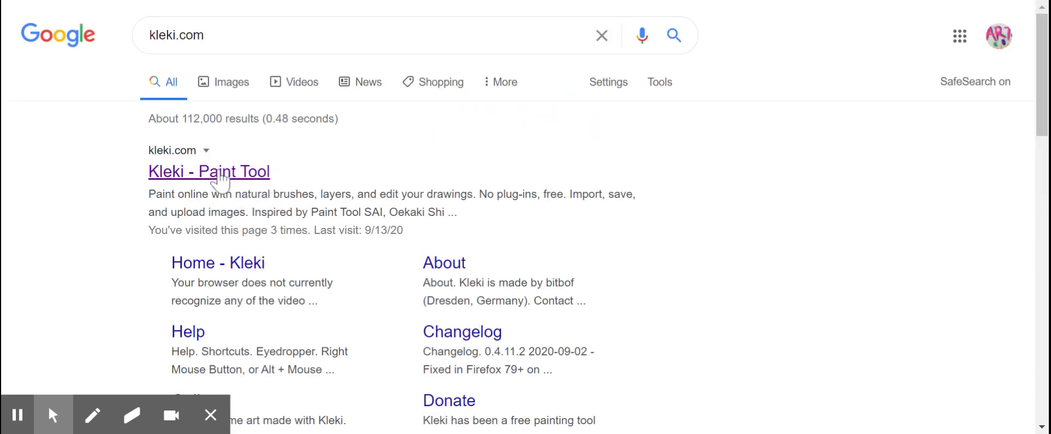
pyautogui.click(209, 171)
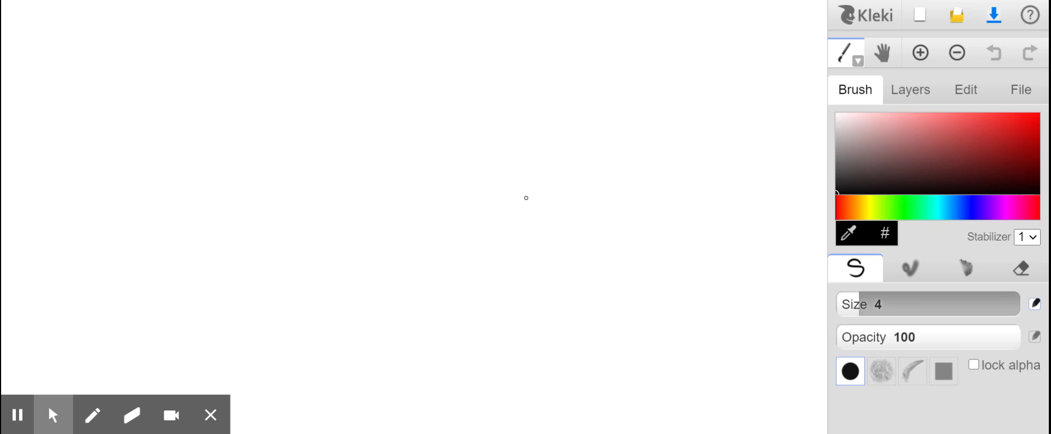
pyautogui.moveTo(605, 108)
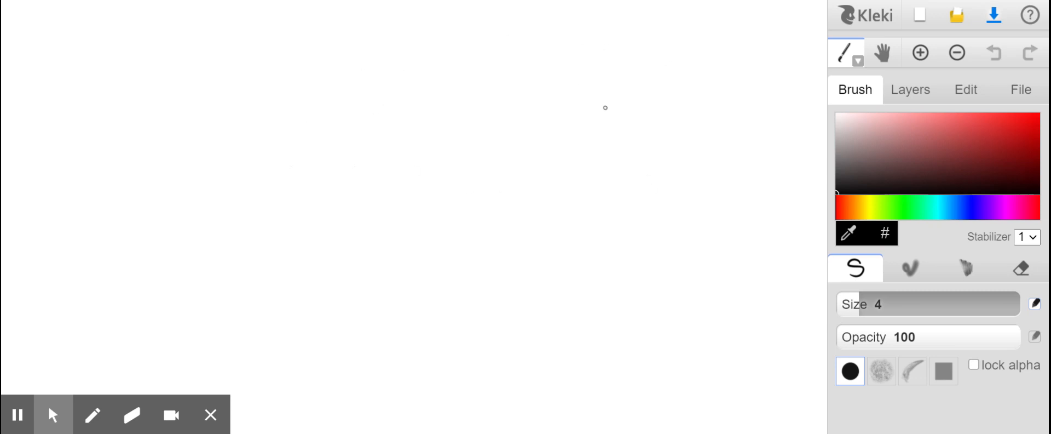
pyautogui.moveTo(557, 98)
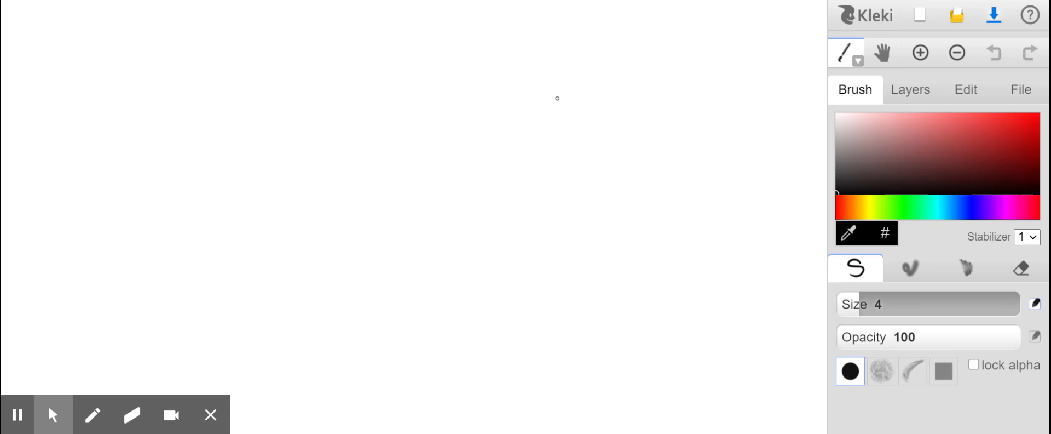
pyautogui.moveTo(352, 71)
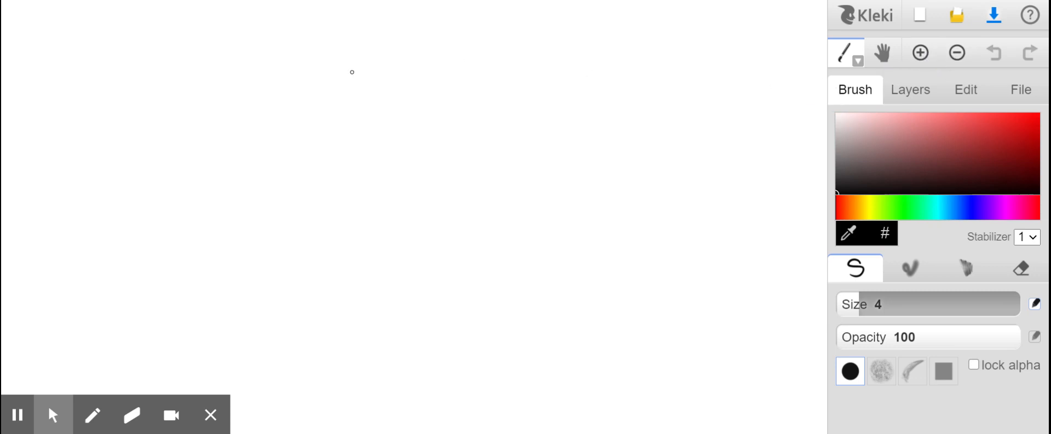
pyautogui.moveTo(728, 134)
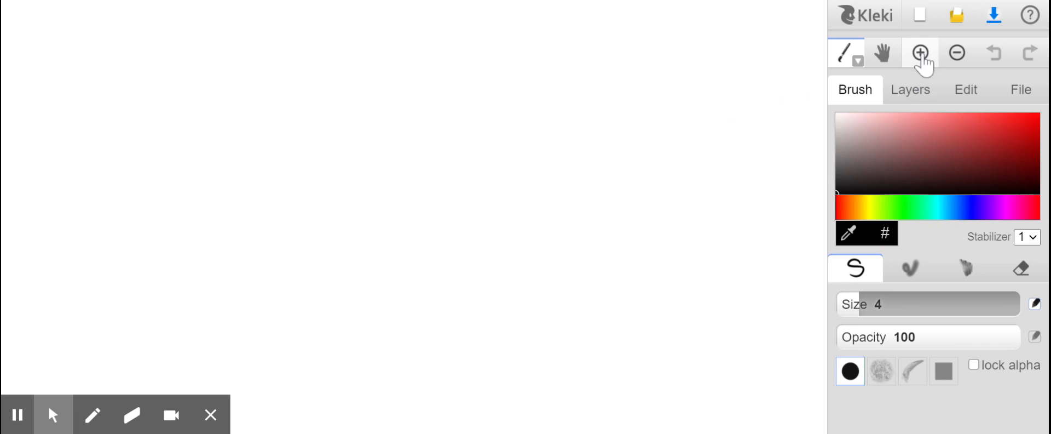
pyautogui.click(919, 52)
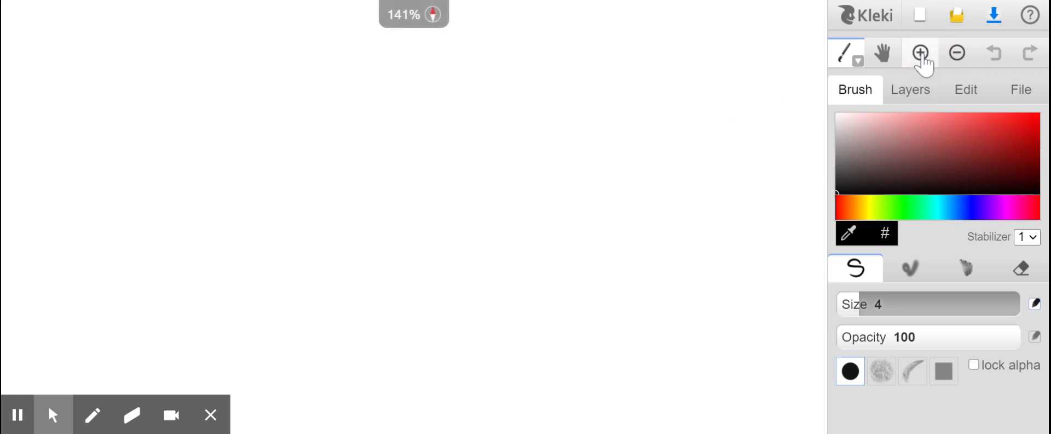
pyautogui.click(958, 52)
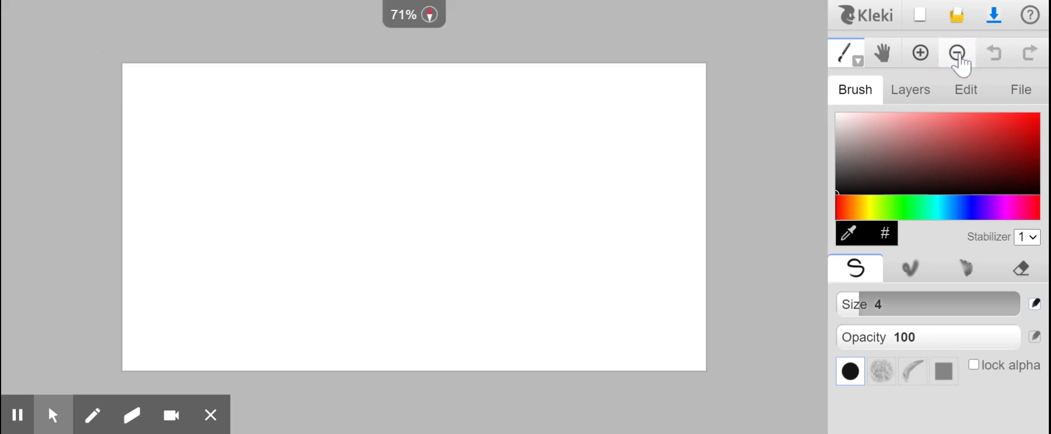
pyautogui.click(920, 52)
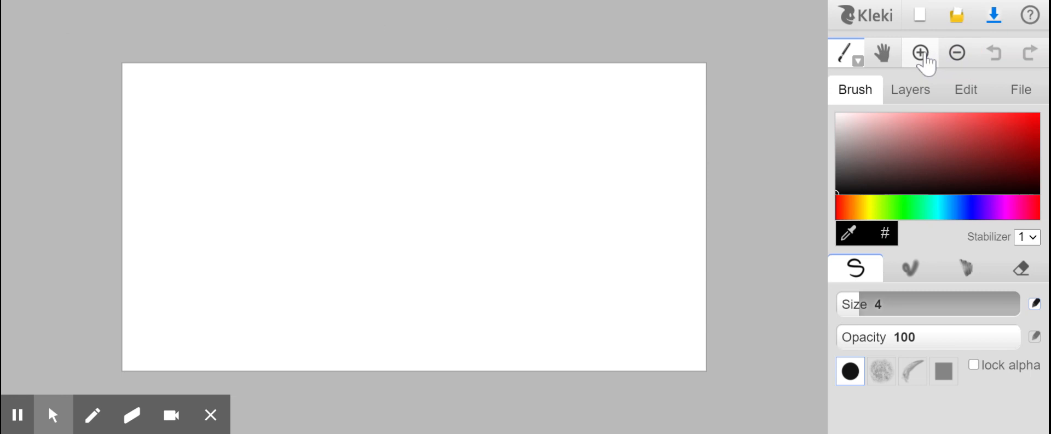
pyautogui.click(921, 53)
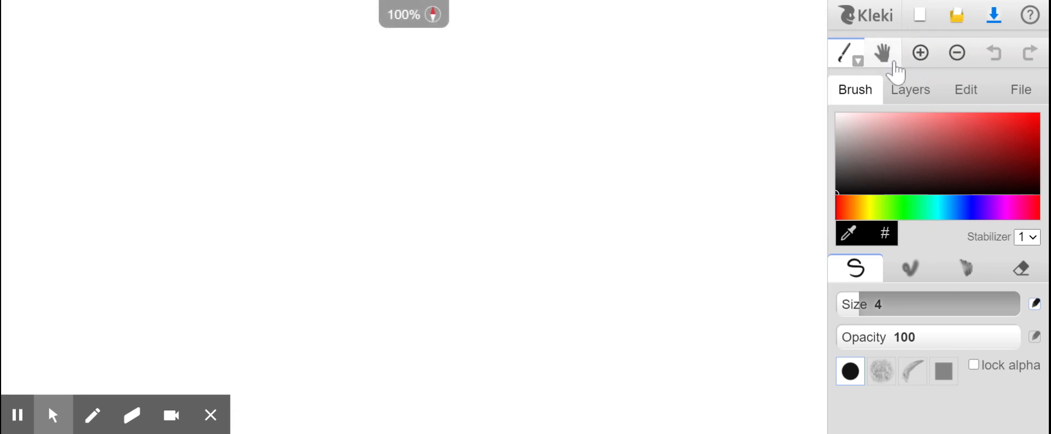
pyautogui.click(847, 53)
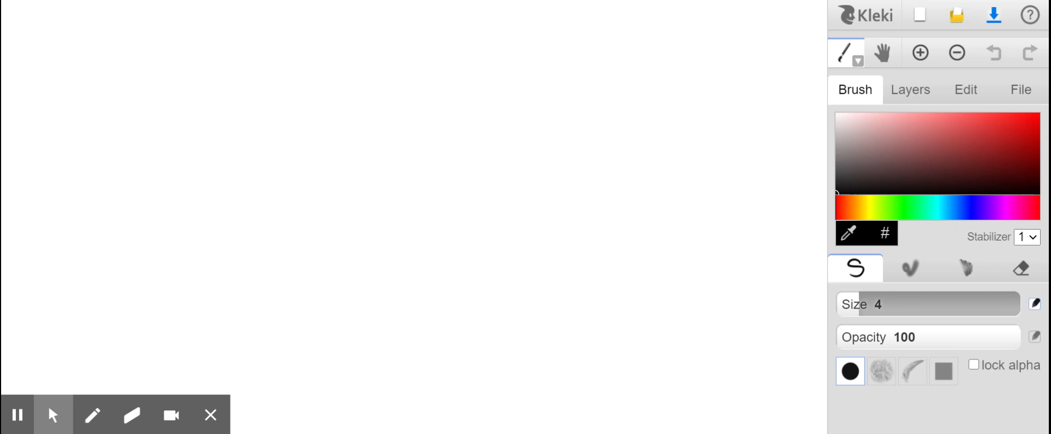
# - Draw a black diagonal pen line top left, then two grey textured blend-brush strokes beside it
pyautogui.moveTo(31, 107); pyautogui.dragTo(91, 31)
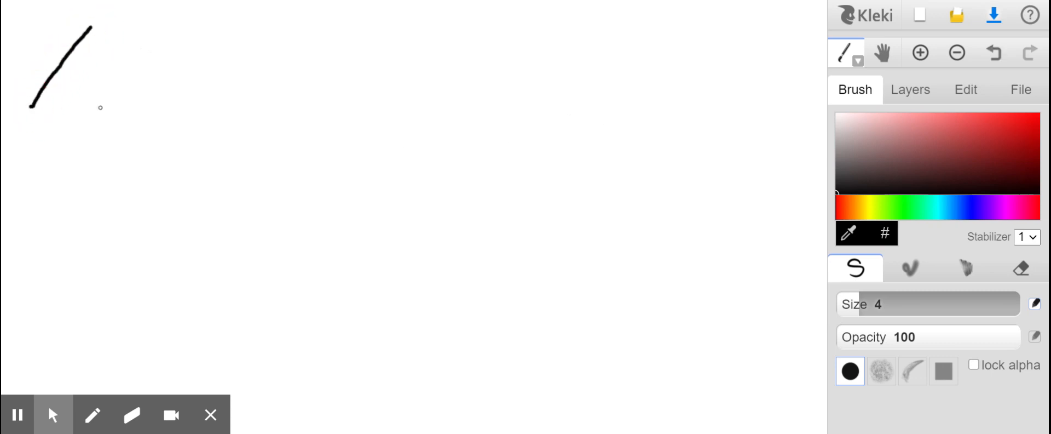
pyautogui.click(910, 269)
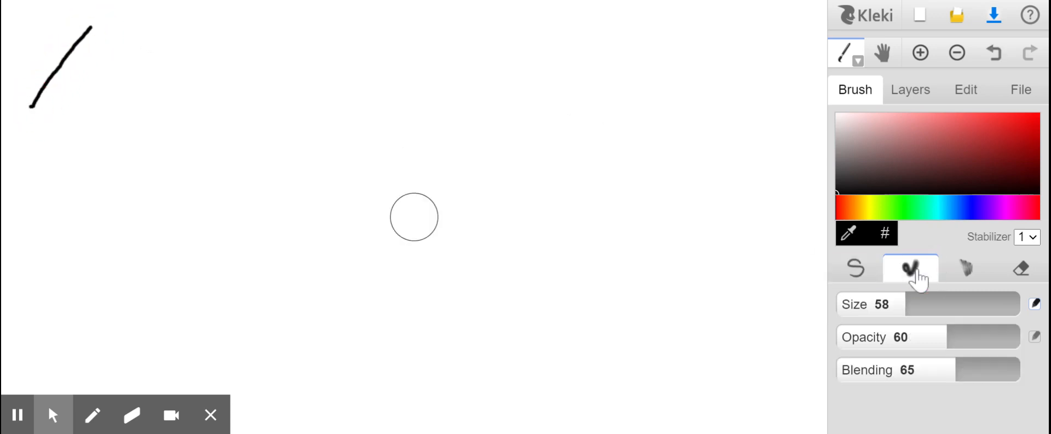
pyautogui.click(966, 268)
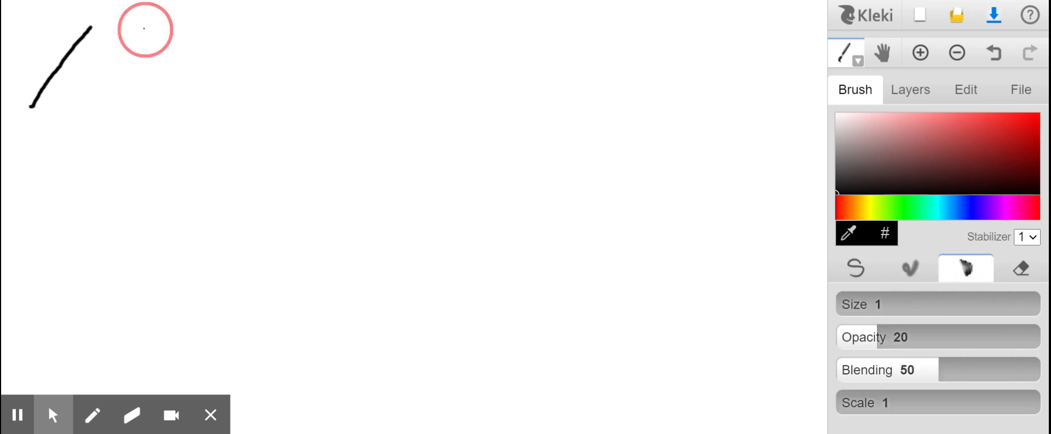
pyautogui.moveTo(144, 29); pyautogui.dragTo(173, 120)
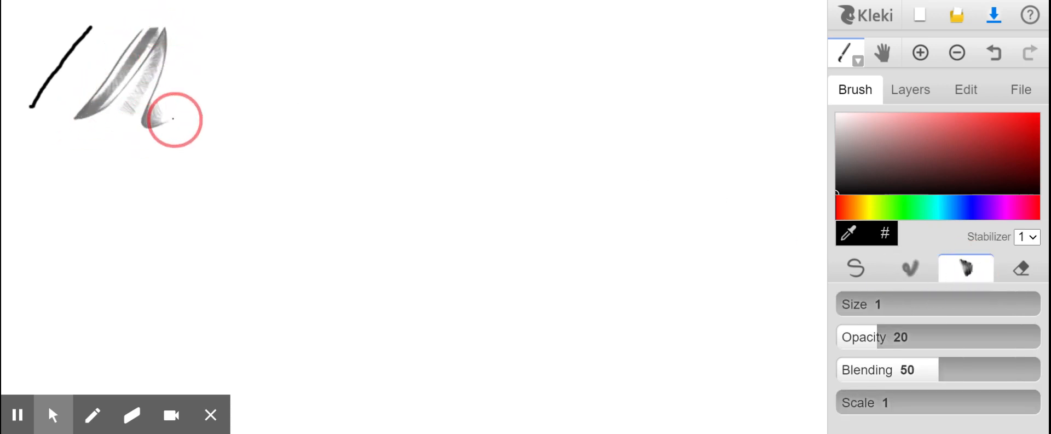
pyautogui.moveTo(171, 121); pyautogui.dragTo(215, 37)
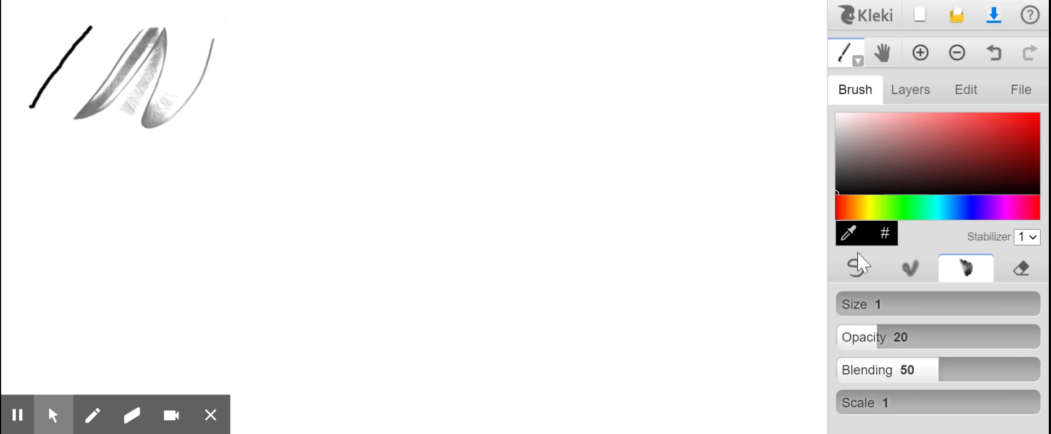
pyautogui.moveTo(859, 206)
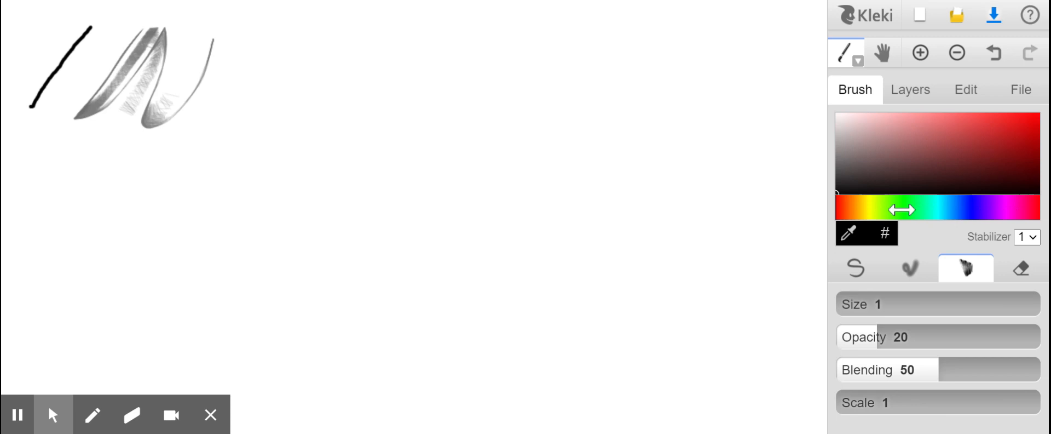
# - Pick a light purple shade from the hue bar and colour square, then return to the pen brush
pyautogui.click(897, 208)
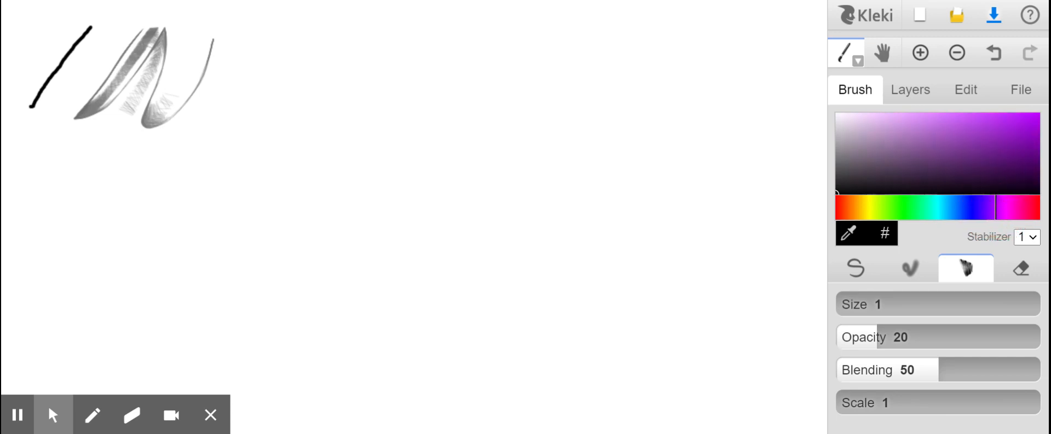
pyautogui.click(1001, 127)
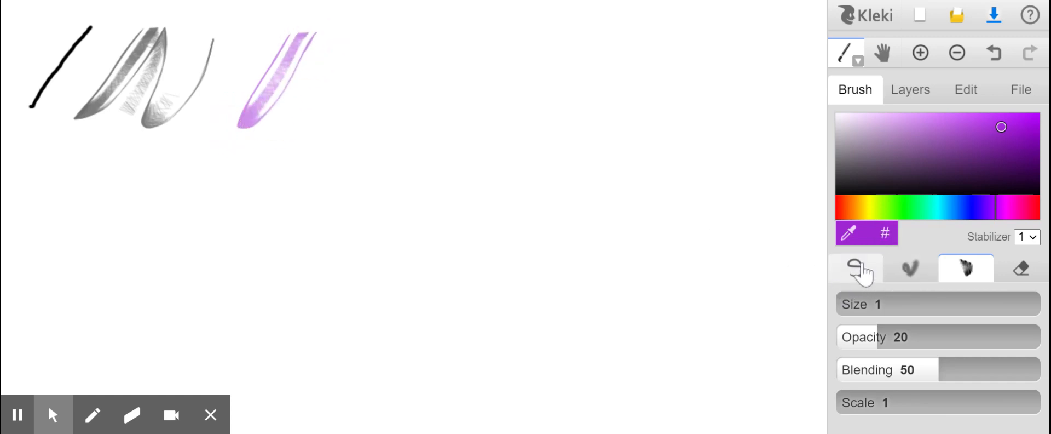
pyautogui.click(855, 268)
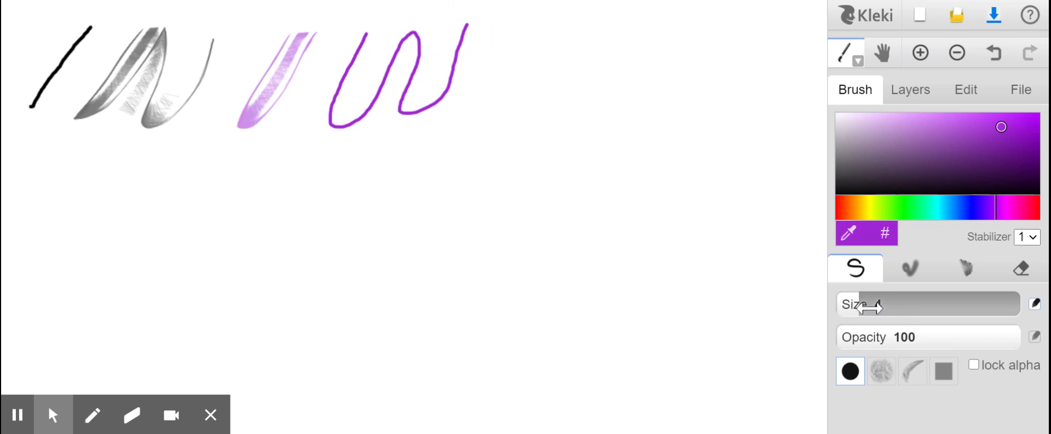
# - Enlarge the brush, draw a faint squiggle at opacity 5, then a solid purple squiggle at full opacity
pyautogui.moveTo(865, 305); pyautogui.dragTo(922, 306)
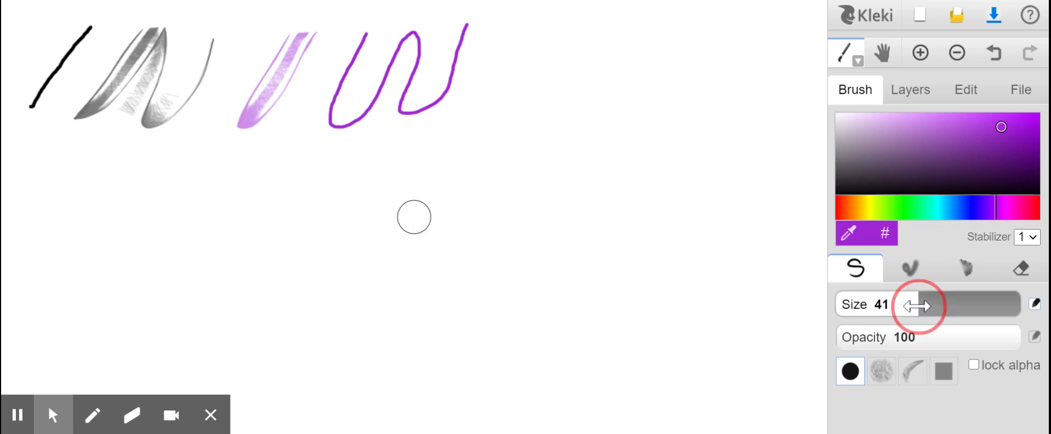
pyautogui.moveTo(919, 304); pyautogui.dragTo(992, 305)
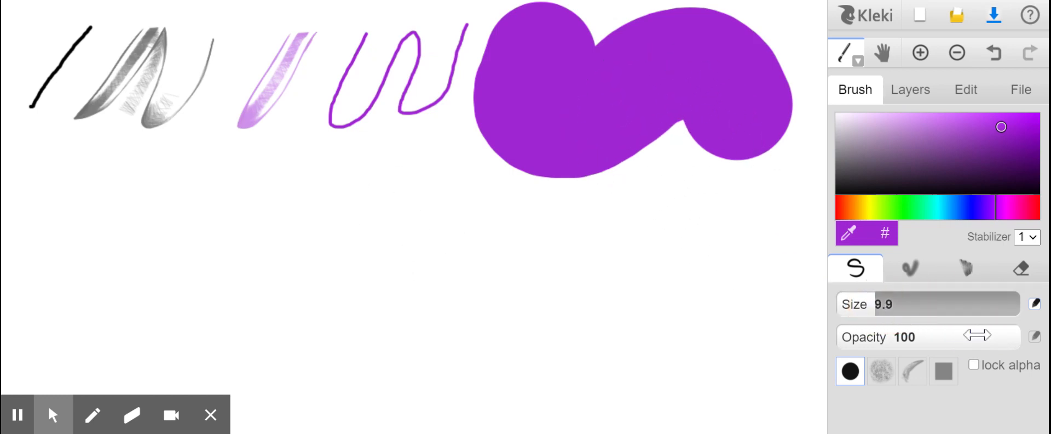
pyautogui.moveTo(979, 336); pyautogui.dragTo(852, 336)
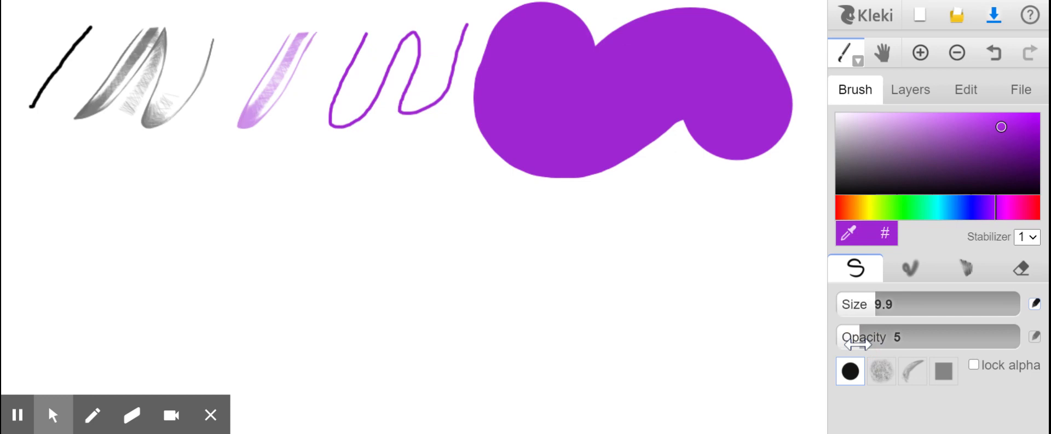
pyautogui.moveTo(94, 155); pyautogui.dragTo(76, 272)
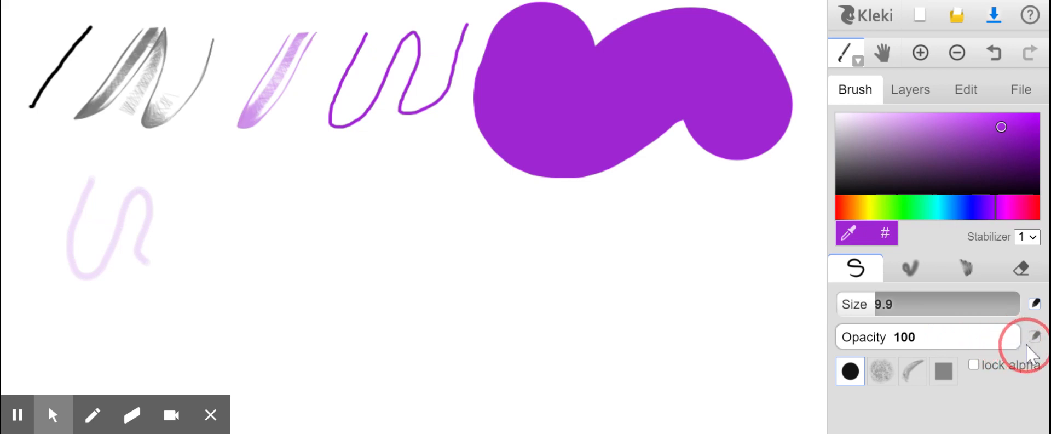
pyautogui.moveTo(214, 190); pyautogui.dragTo(218, 281)
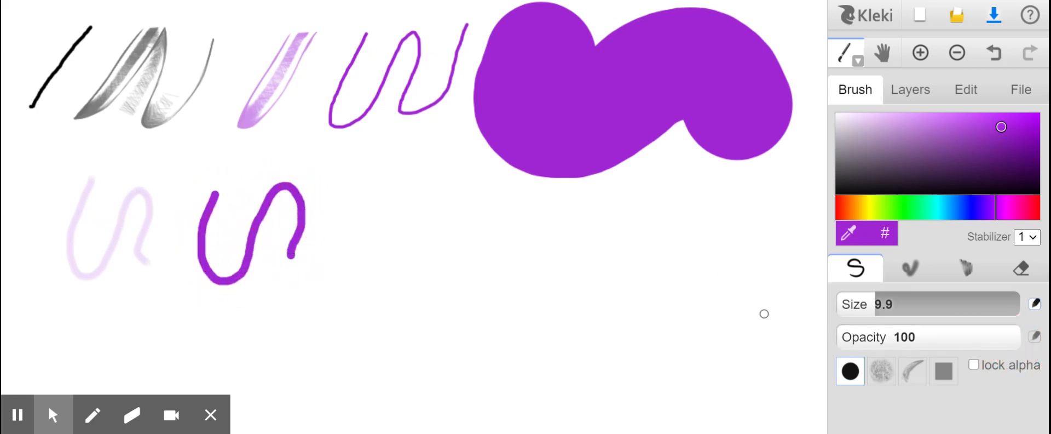
pyautogui.moveTo(909, 297)
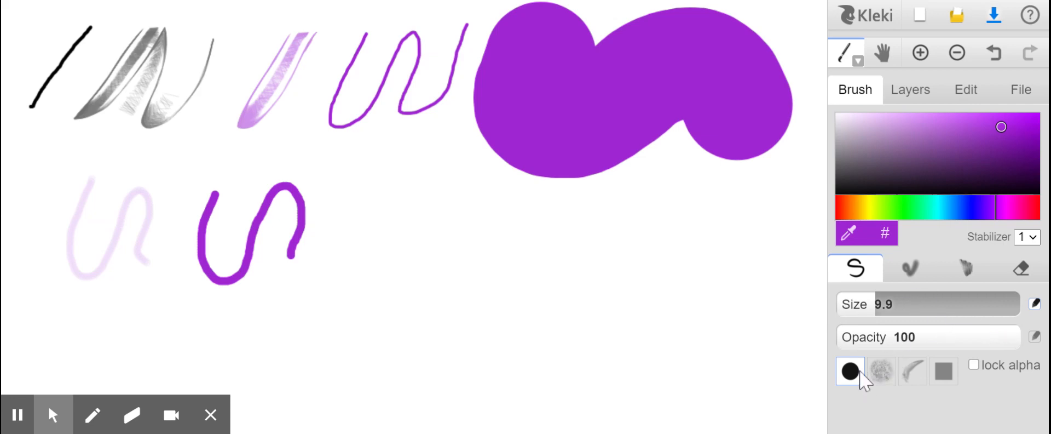
# - Draw a grainy chalk squiggle, a fine hatched pen squiggle and a bold blend squiggle along the second row
pyautogui.click(881, 371)
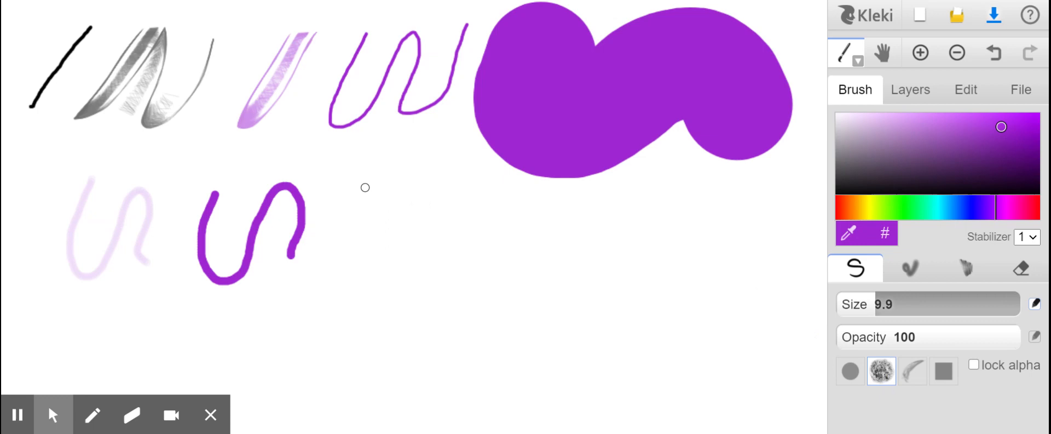
pyautogui.moveTo(366, 187); pyautogui.dragTo(436, 269)
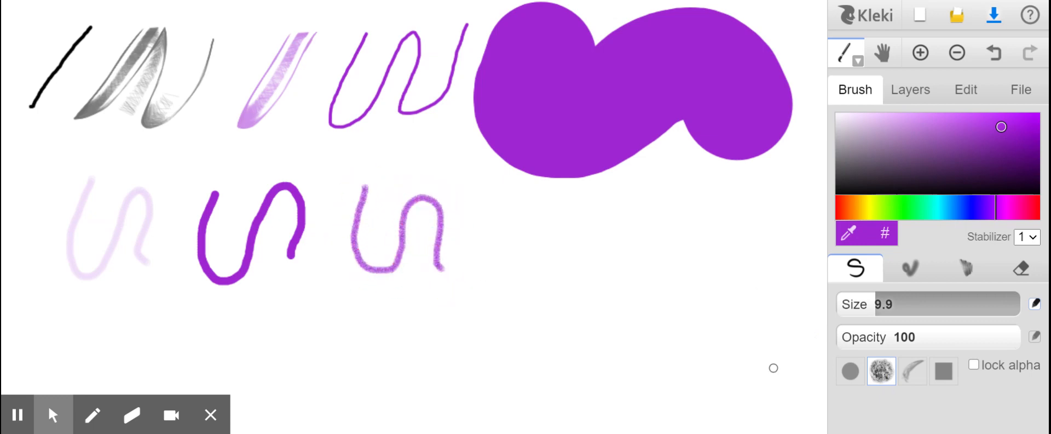
pyautogui.click(912, 370)
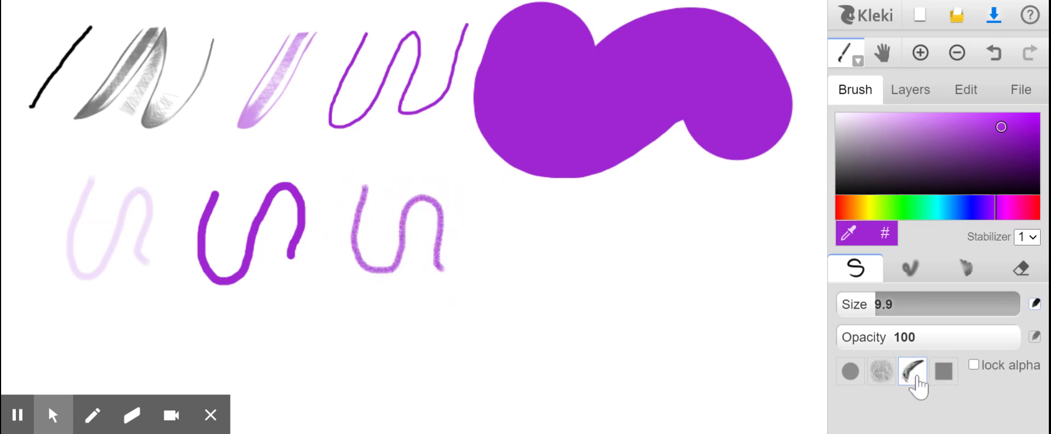
pyautogui.moveTo(476, 201); pyautogui.dragTo(557, 262)
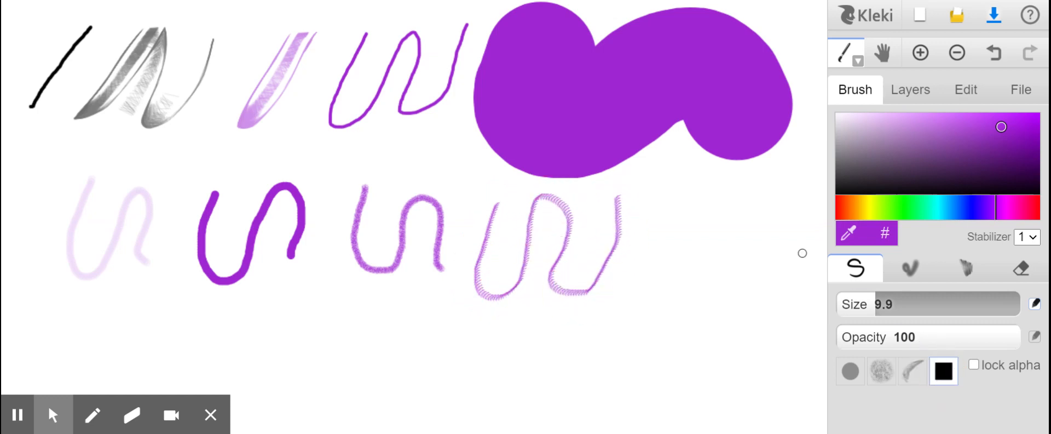
pyautogui.moveTo(617, 208); pyautogui.dragTo(737, 224)
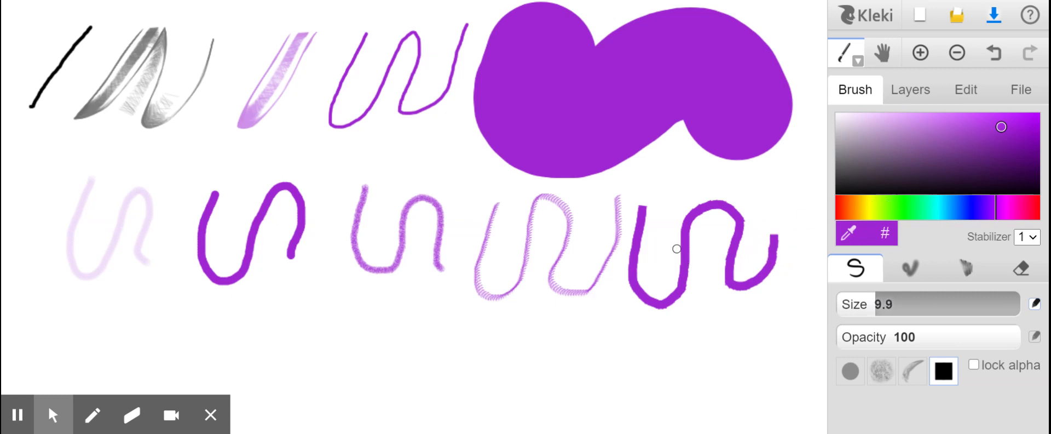
pyautogui.moveTo(696, 225)
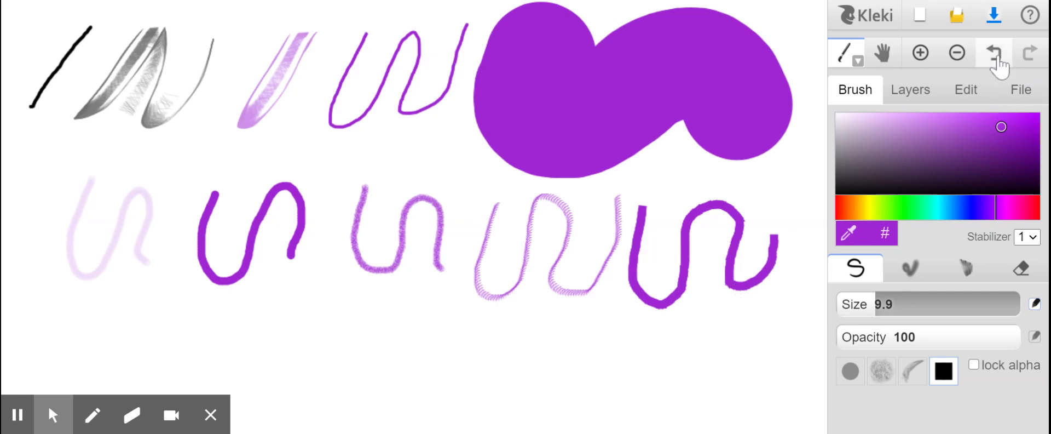
pyautogui.click(995, 52)
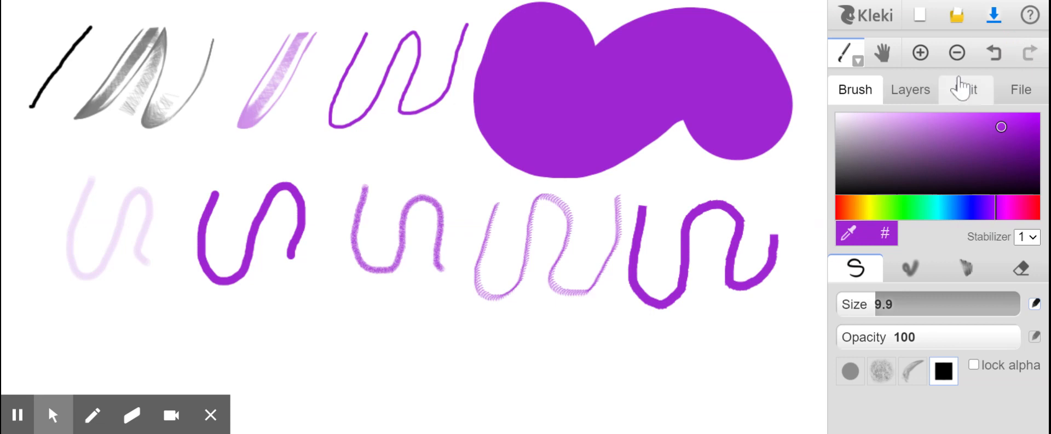
pyautogui.moveTo(971, 79)
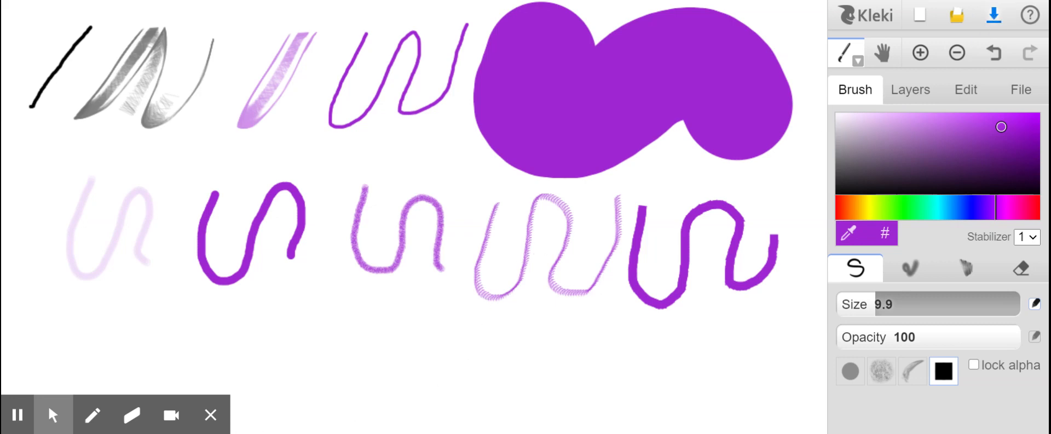
pyautogui.moveTo(328, 412)
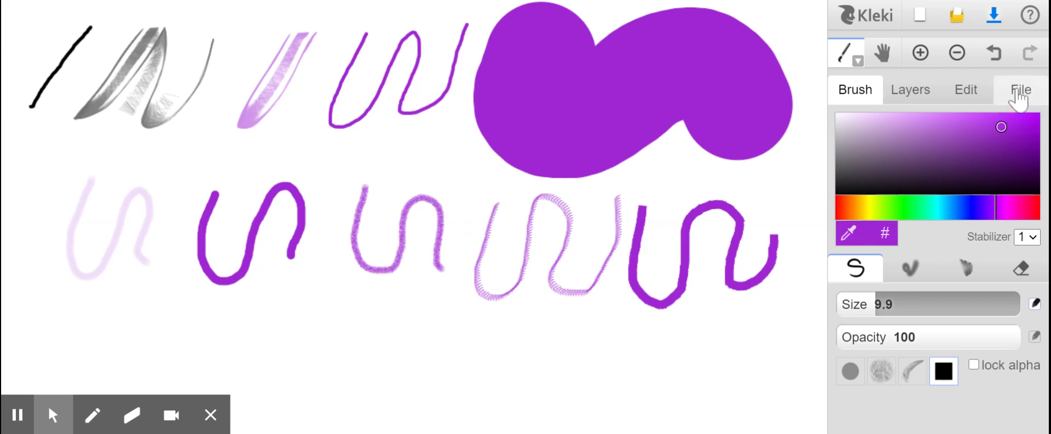
# - Show the File panel with new, save, import, storage and upload options
pyautogui.click(1020, 89)
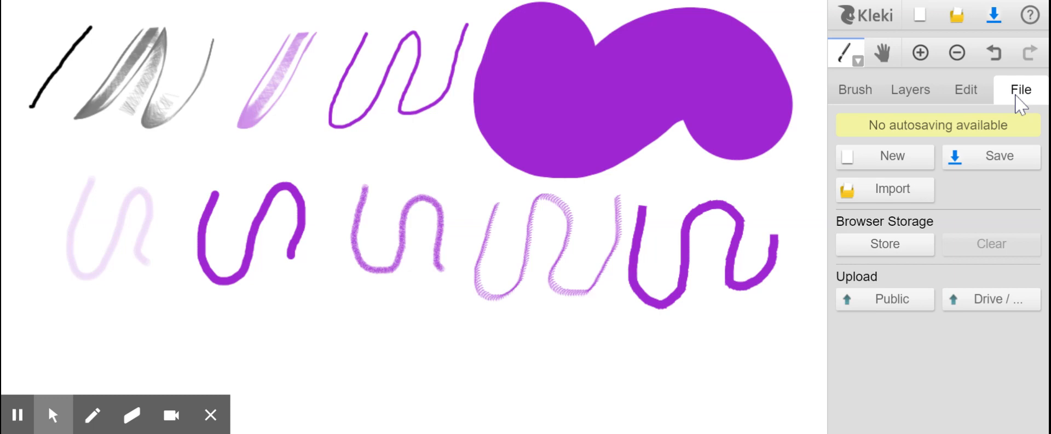
pyautogui.moveTo(991, 157)
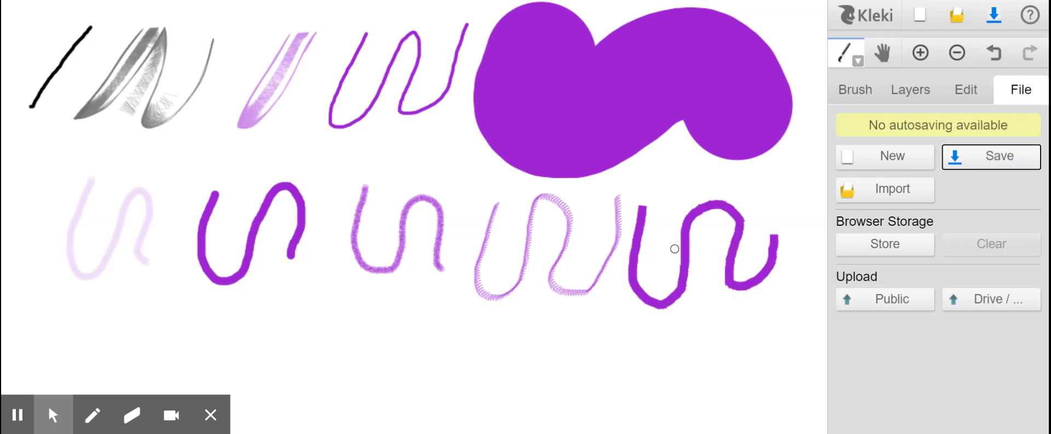
pyautogui.moveTo(736, 315)
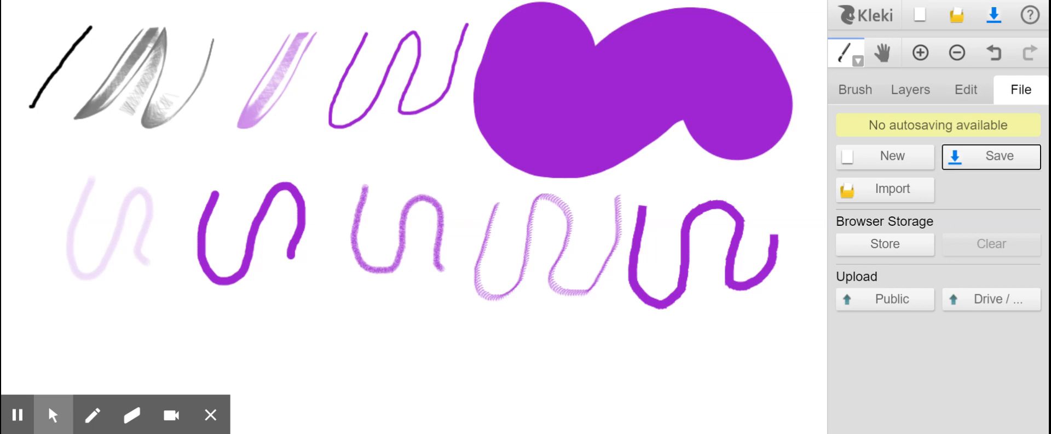
pyautogui.moveTo(855, 88)
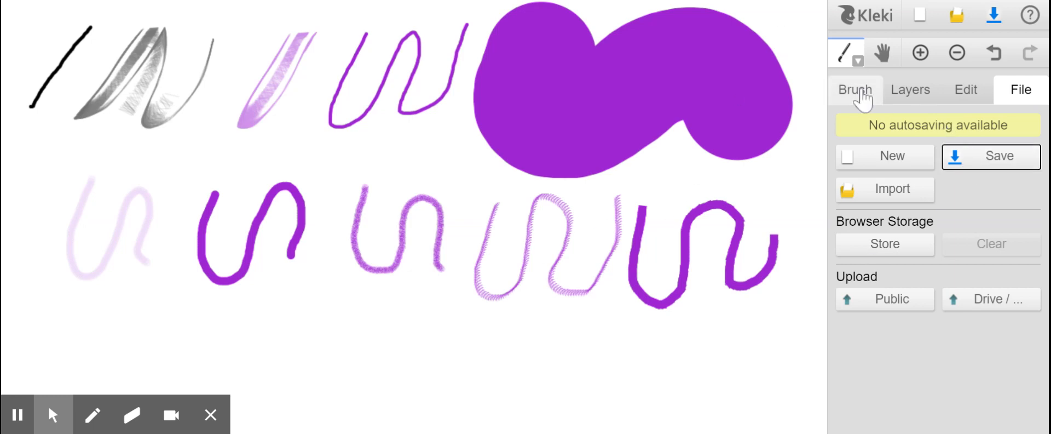
# - With brush size about 33, draw a thick purple squiggle along the bottom and a thick pink one across the middle
pyautogui.click(855, 89)
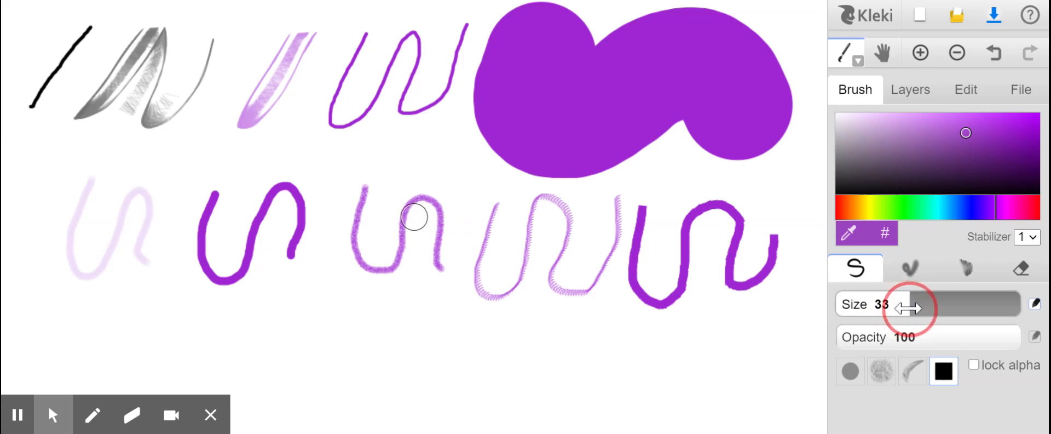
pyautogui.moveTo(912, 307); pyautogui.dragTo(898, 307)
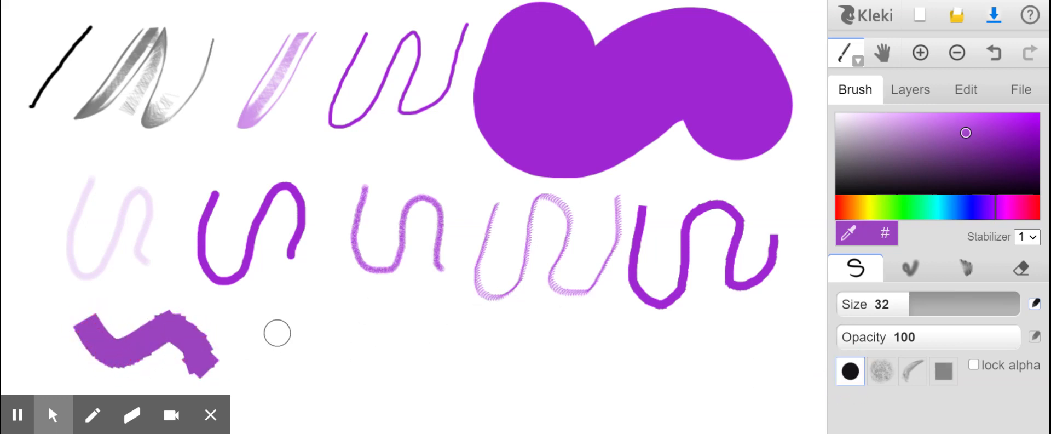
pyautogui.moveTo(262, 335); pyautogui.dragTo(433, 335)
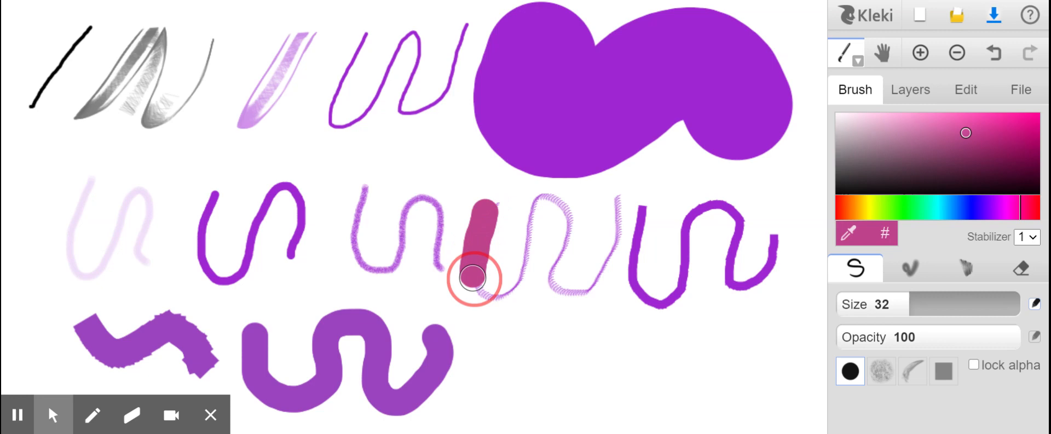
pyautogui.moveTo(477, 279); pyautogui.dragTo(620, 191)
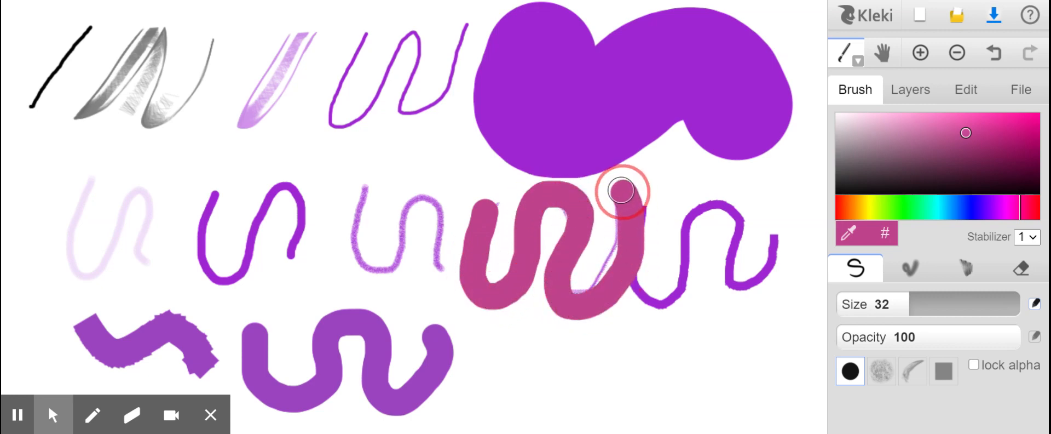
# - Enlarge the brush to size 66, then shrink it back to about 9
pyautogui.moveTo(906, 305); pyautogui.dragTo(938, 305)
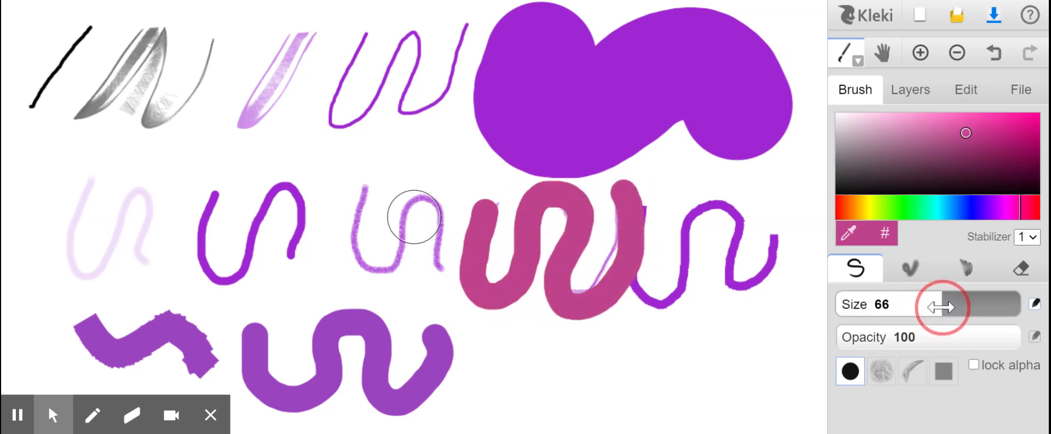
pyautogui.moveTo(938, 304); pyautogui.dragTo(865, 304)
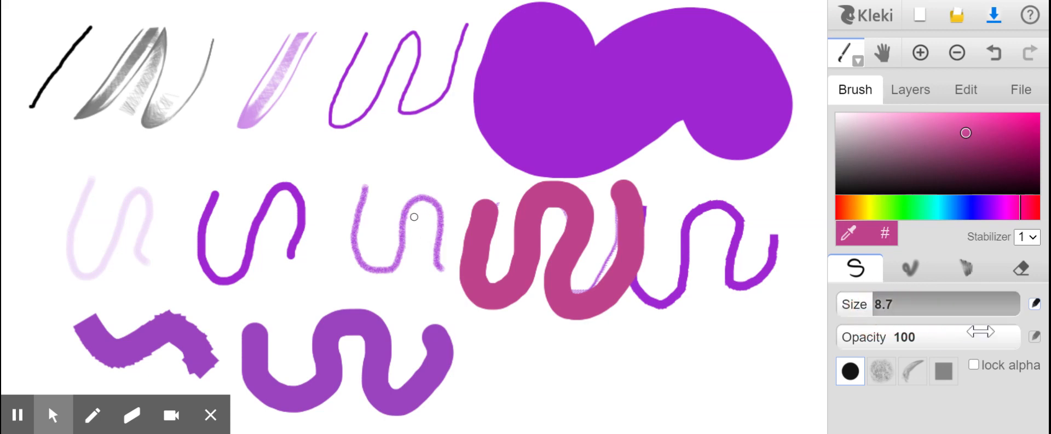